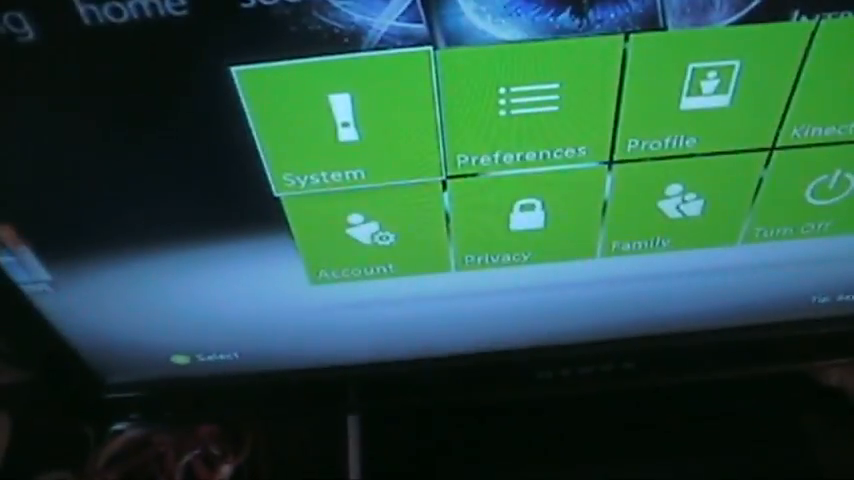
Select the System tile to show the System settings list including Network Settings
{"action": "left_click", "coordinate": [340, 120]}
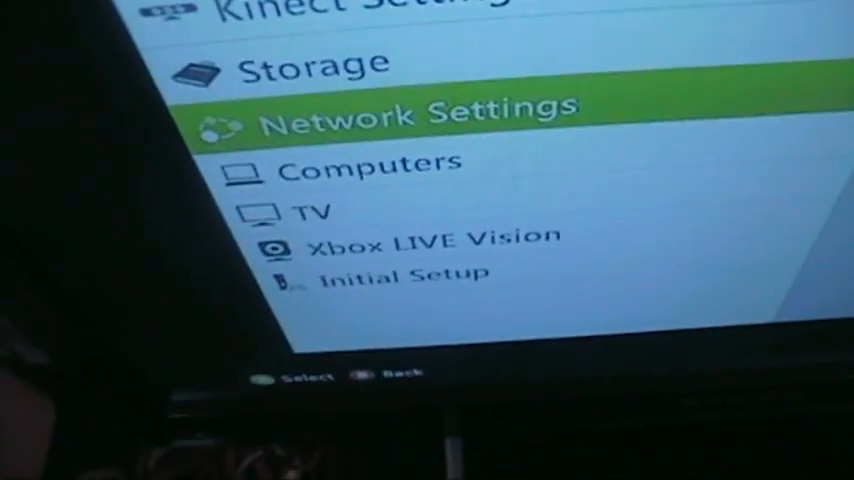
Select Network Settings to show the Xbox LIVE, PC and Media Center connection tests
{"action": "left_click", "coordinate": [420, 116]}
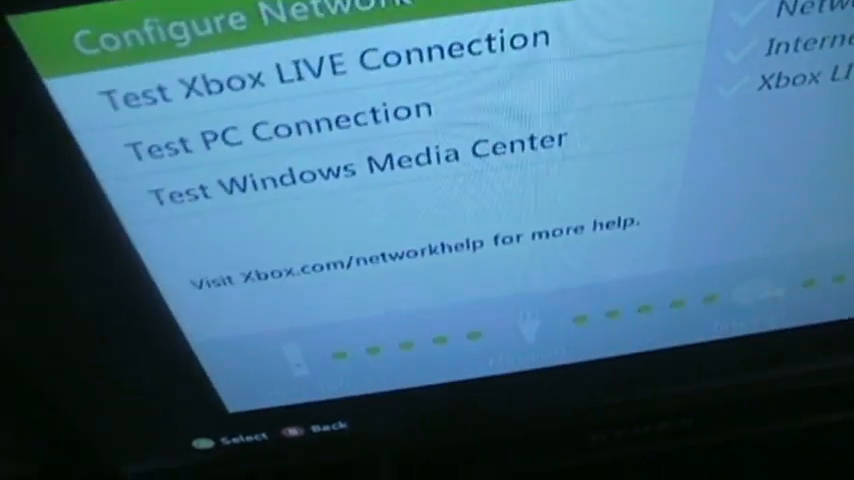